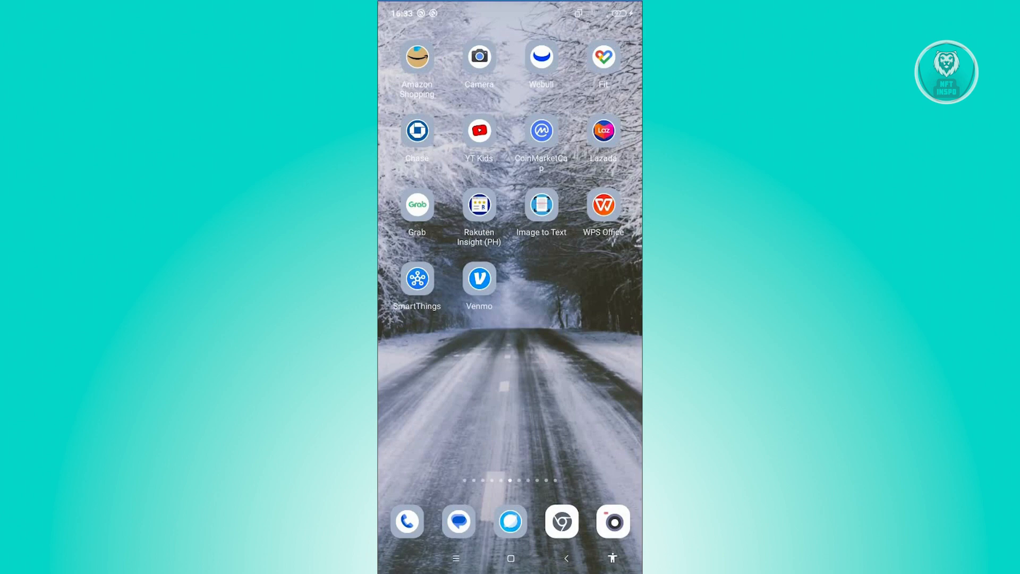
Swipe through the home screen pages to Venmo and open its App info page
scroll(left, 3)
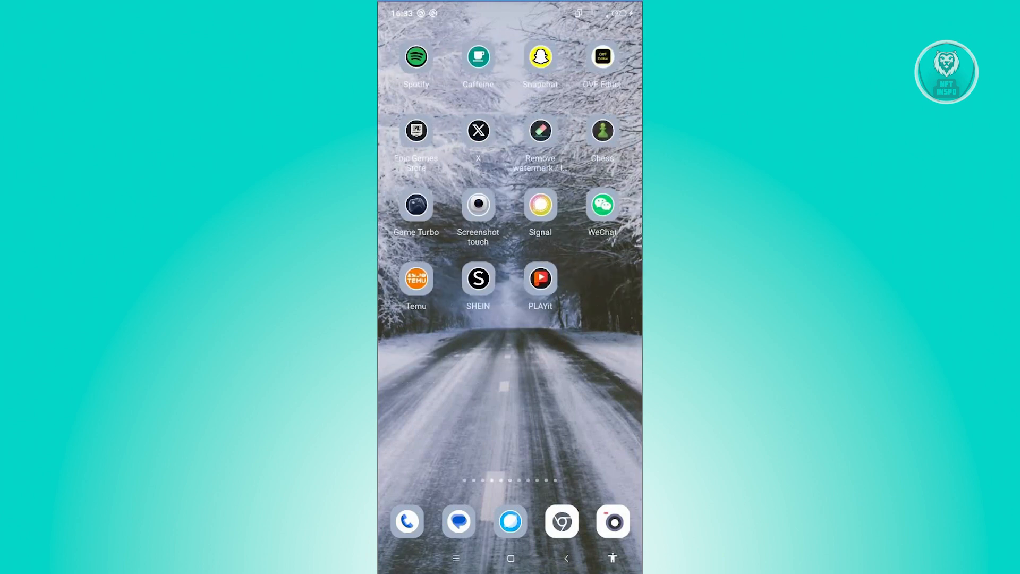
scroll(left, 3)
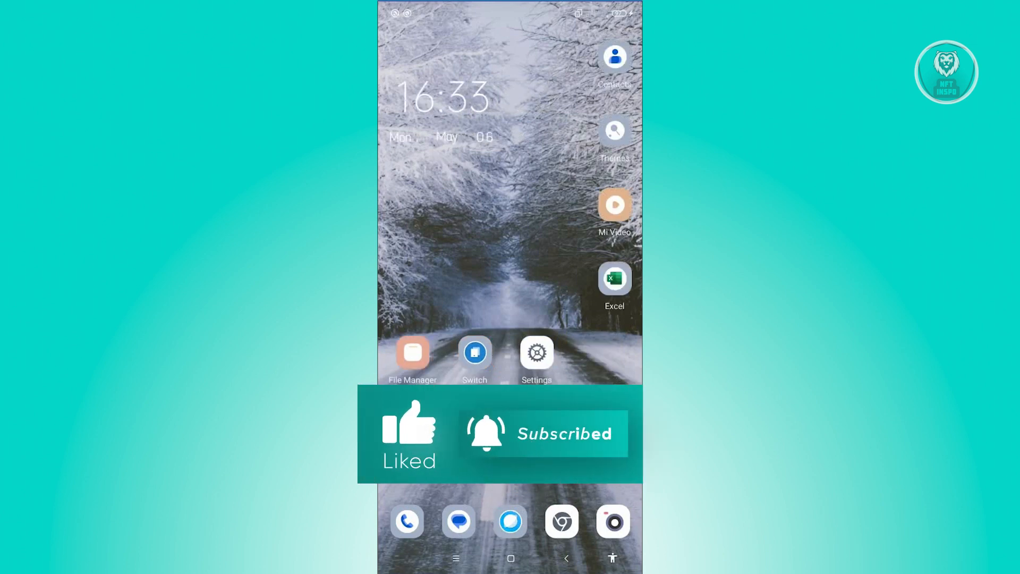
scroll(left, 3)
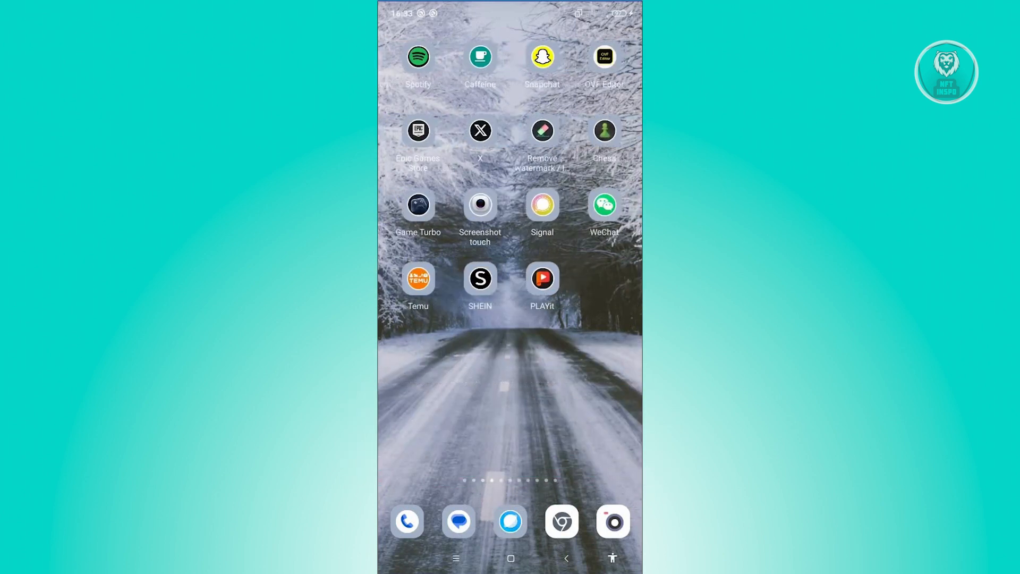
scroll(left, 3)
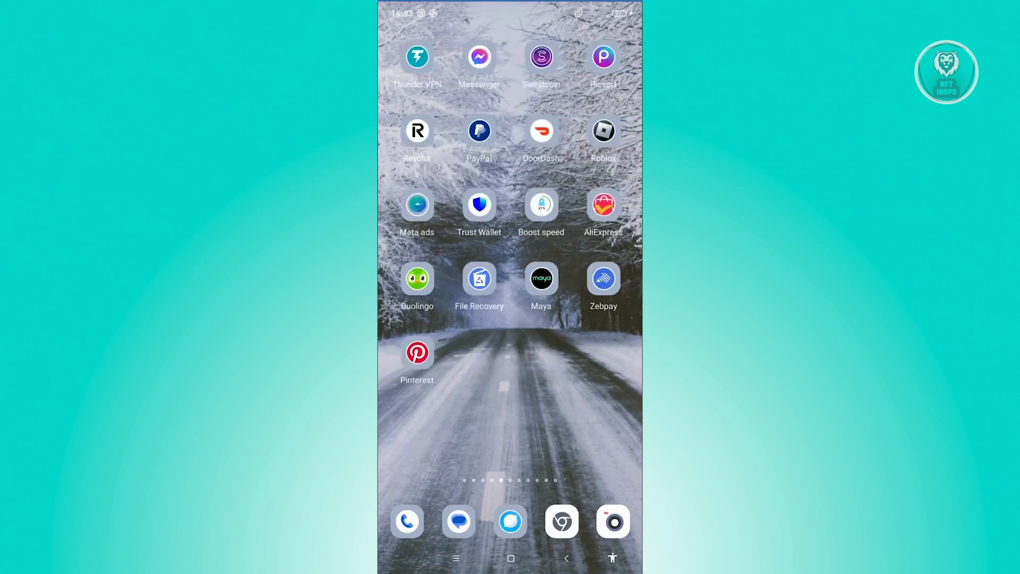
scroll(left, 3)
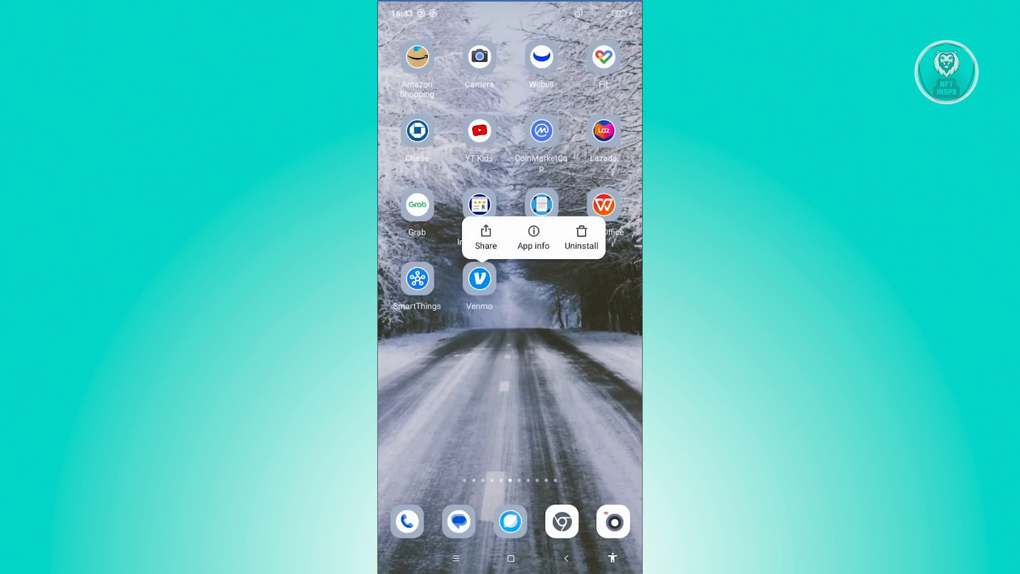
click(533, 238)
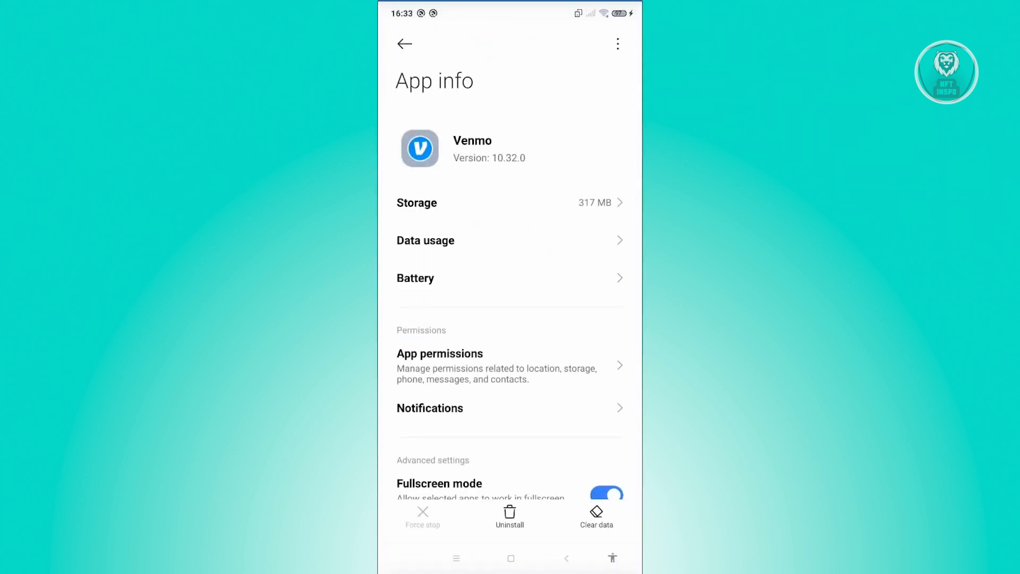
Clear only Venmo's cache under Clear data, then return home and dismiss its quick actions
click(595, 516)
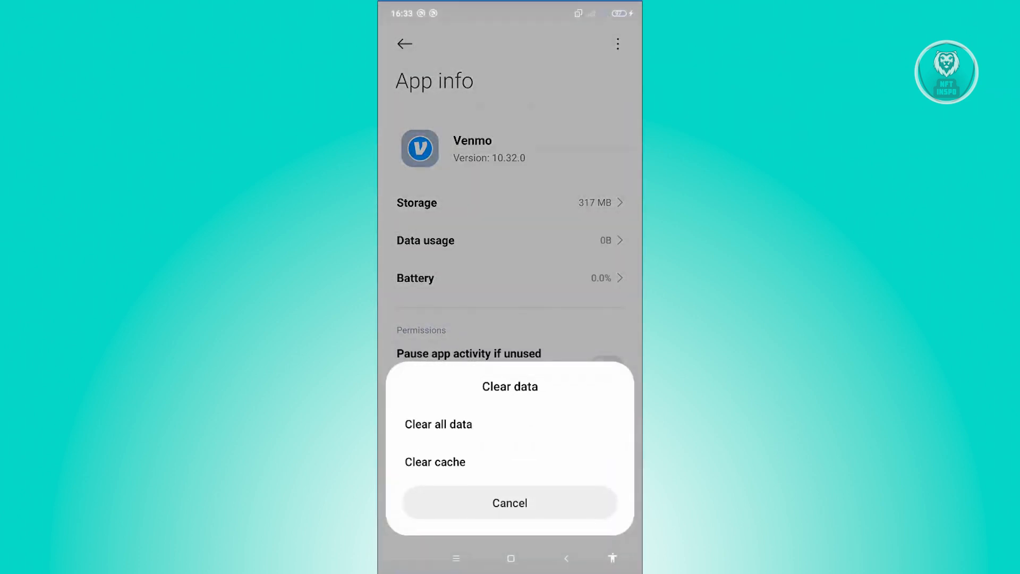
click(509, 502)
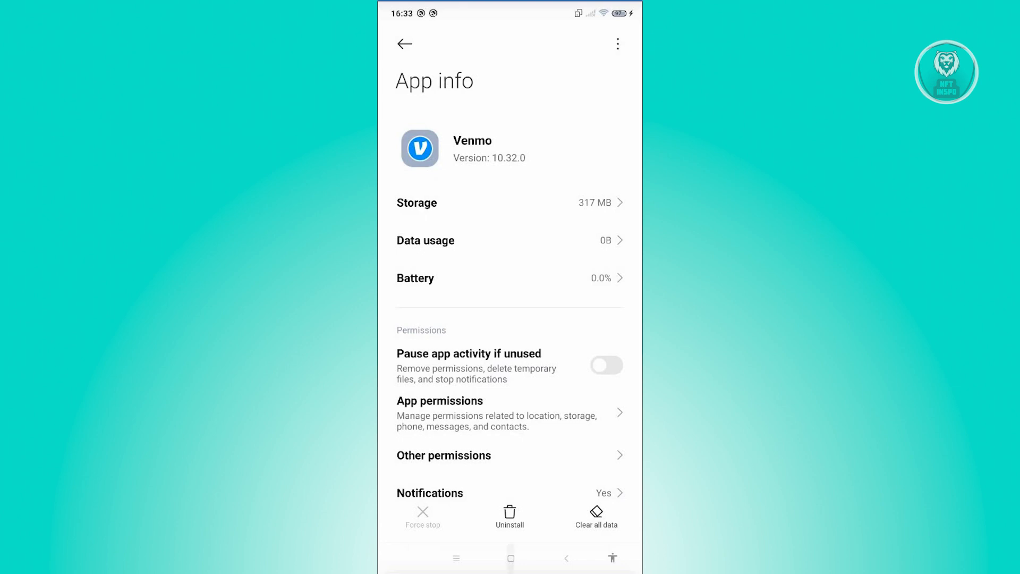
click(404, 43)
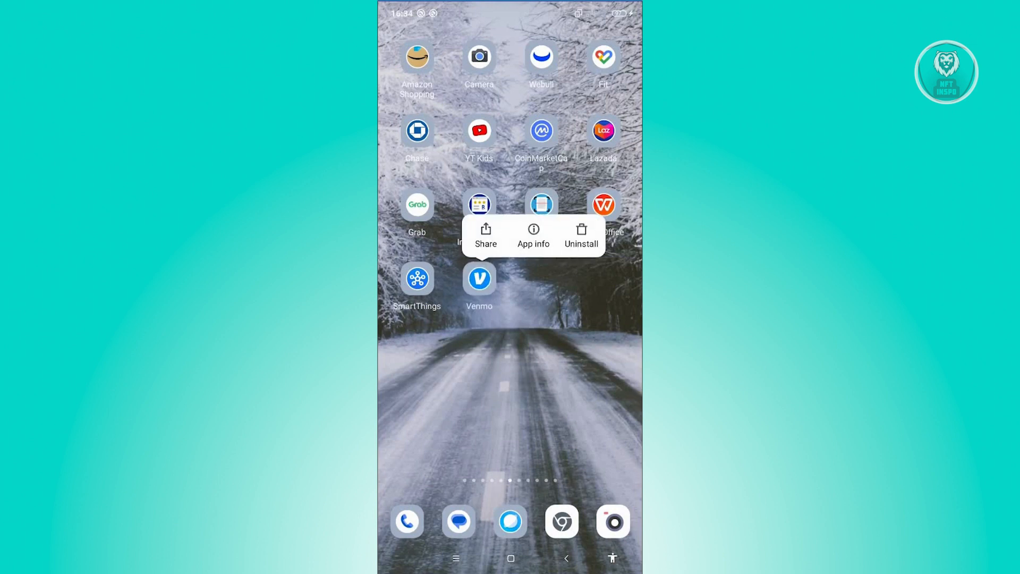
click(510, 391)
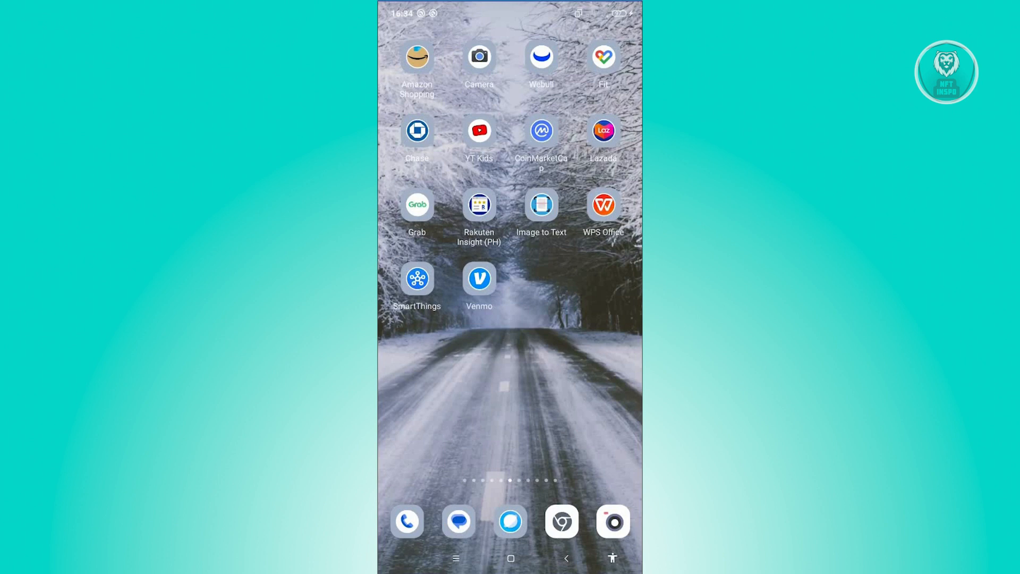